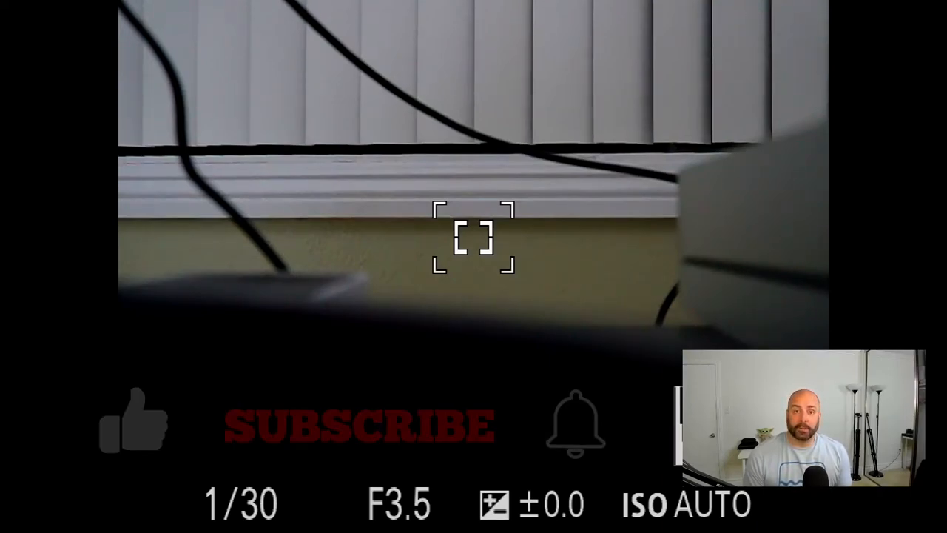
left_click(133, 426)
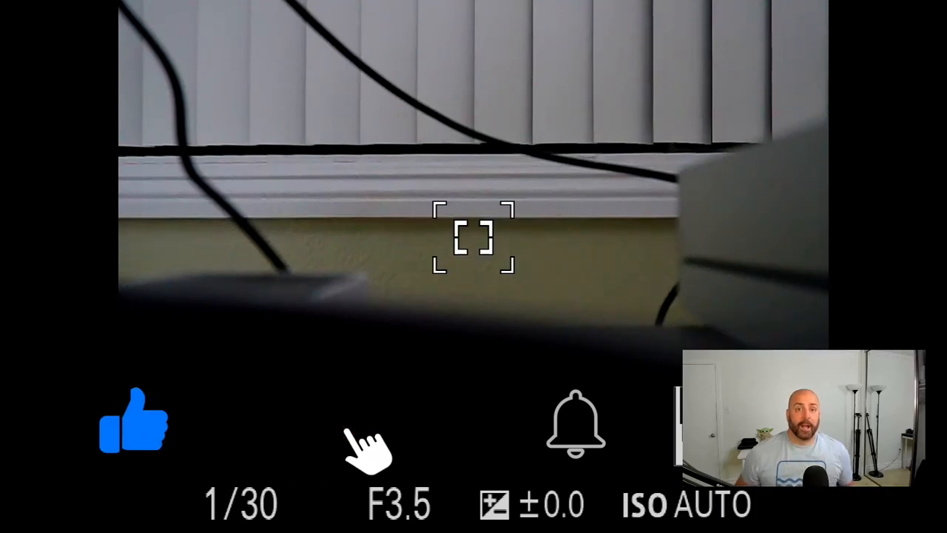
left_click(370, 444)
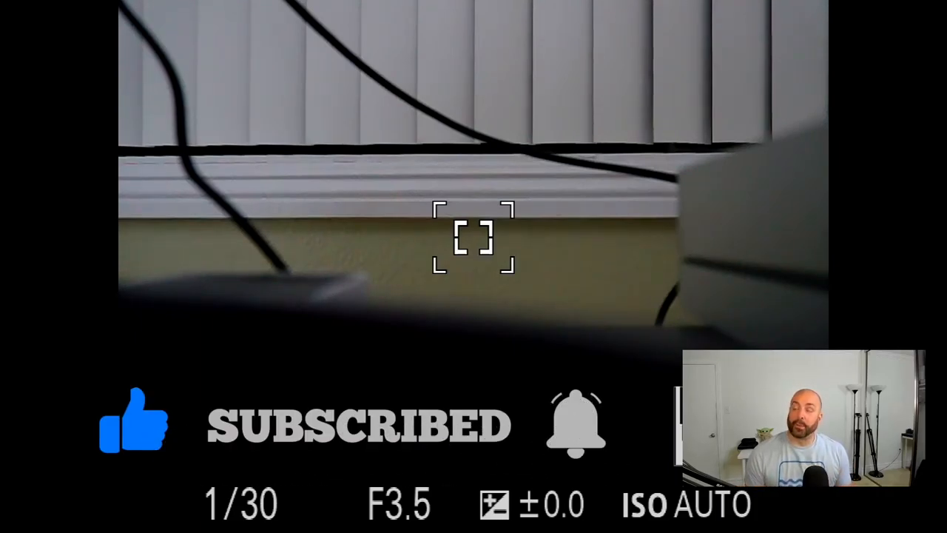